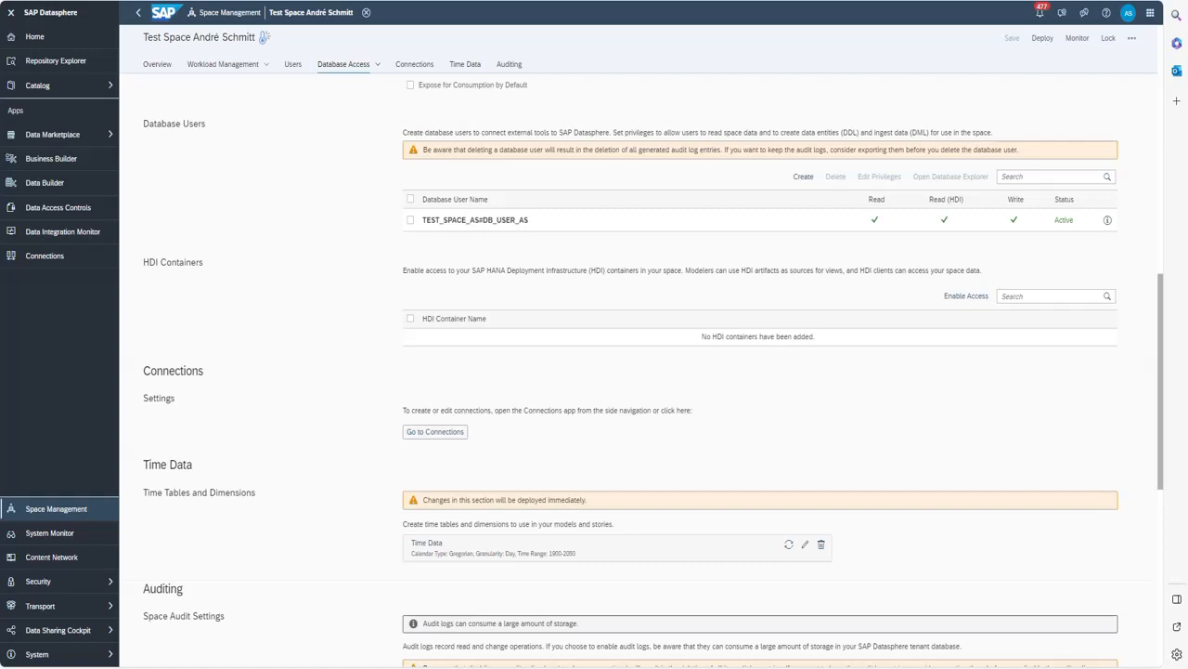
{"action": "mouse_move", "coordinate": [617, 182]}
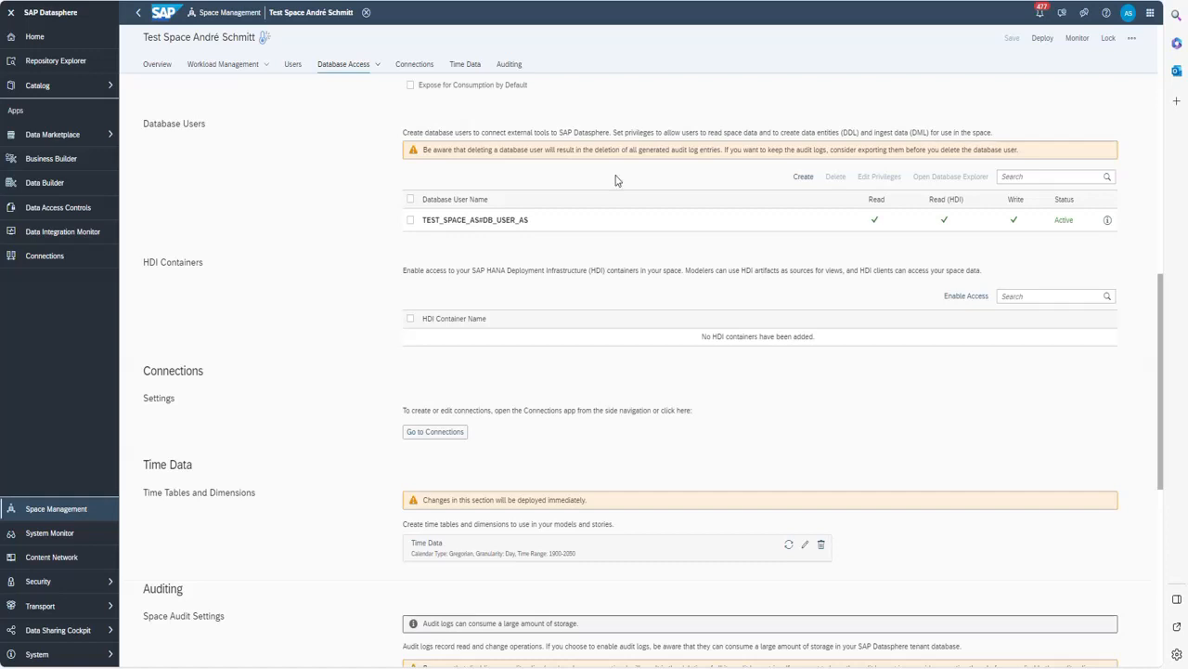
{"action": "mouse_move", "coordinate": [564, 268]}
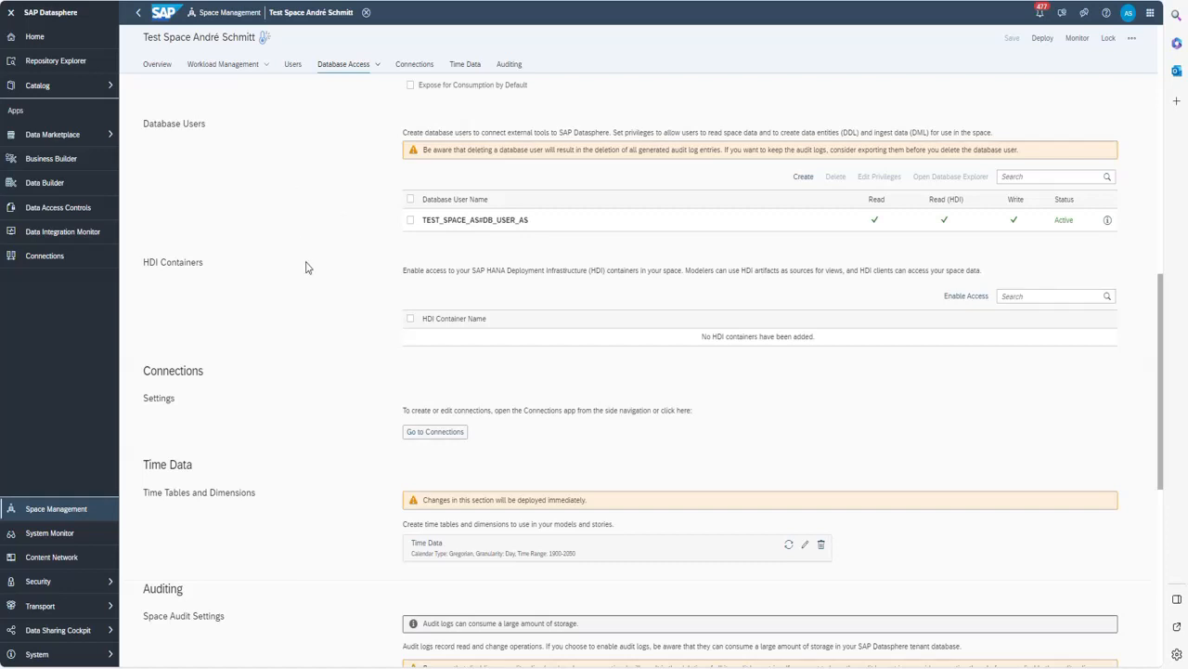
{"action": "mouse_move", "coordinate": [256, 251]}
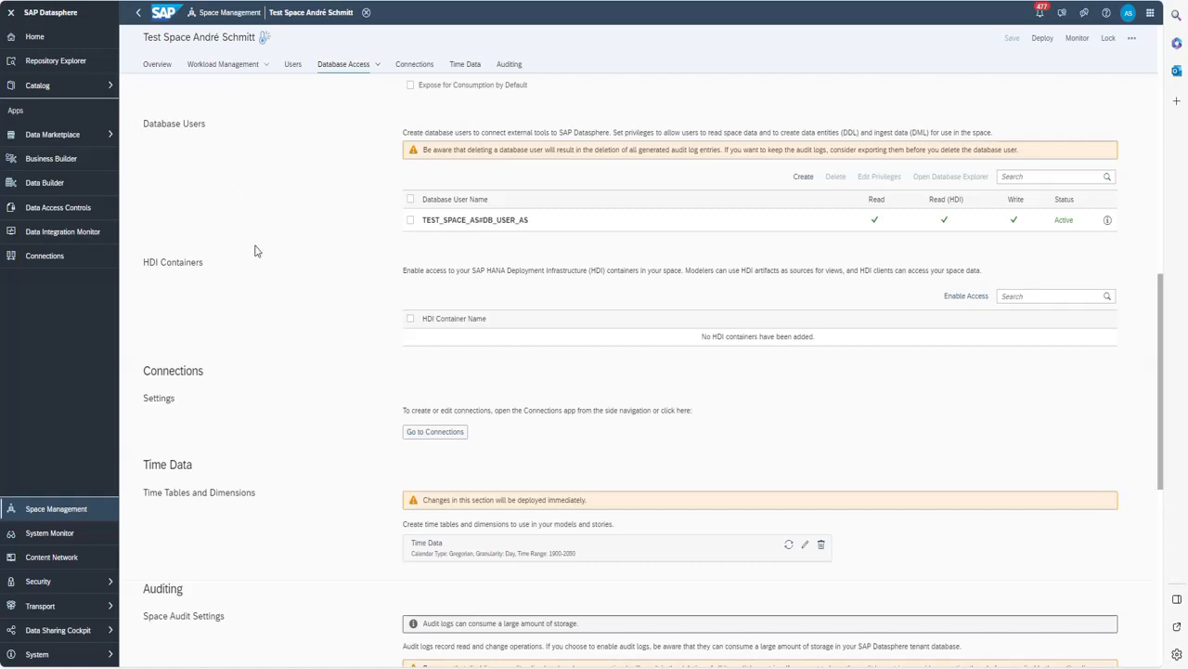
{"action": "mouse_move", "coordinate": [783, 153]}
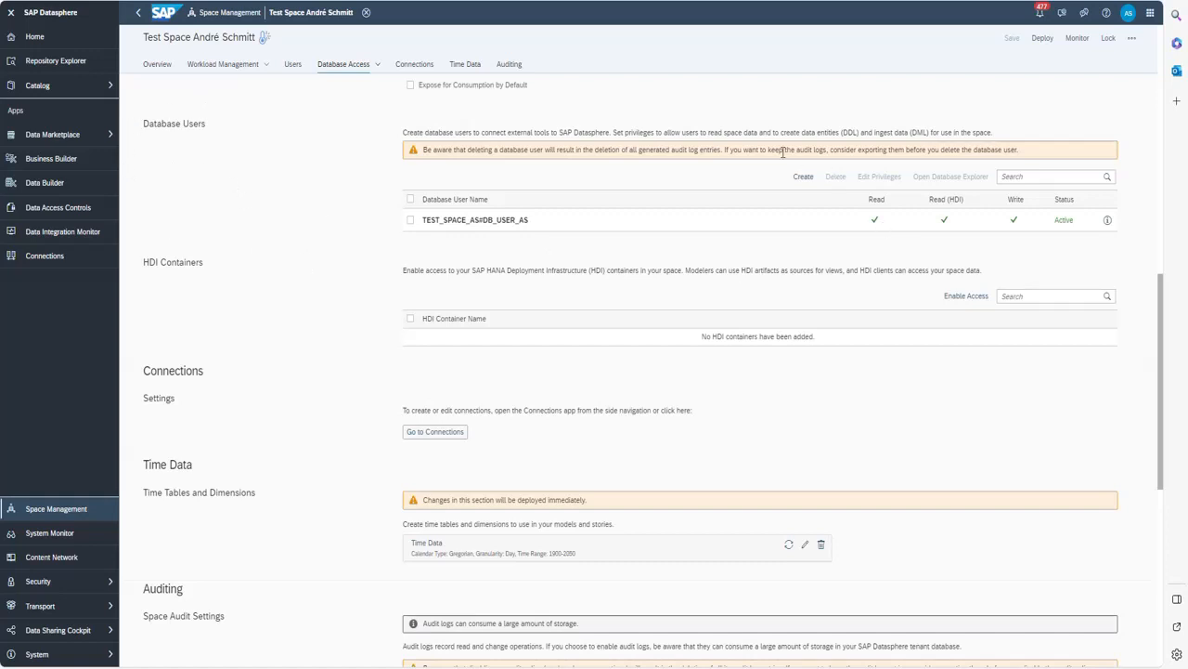
{"action": "mouse_move", "coordinate": [800, 204]}
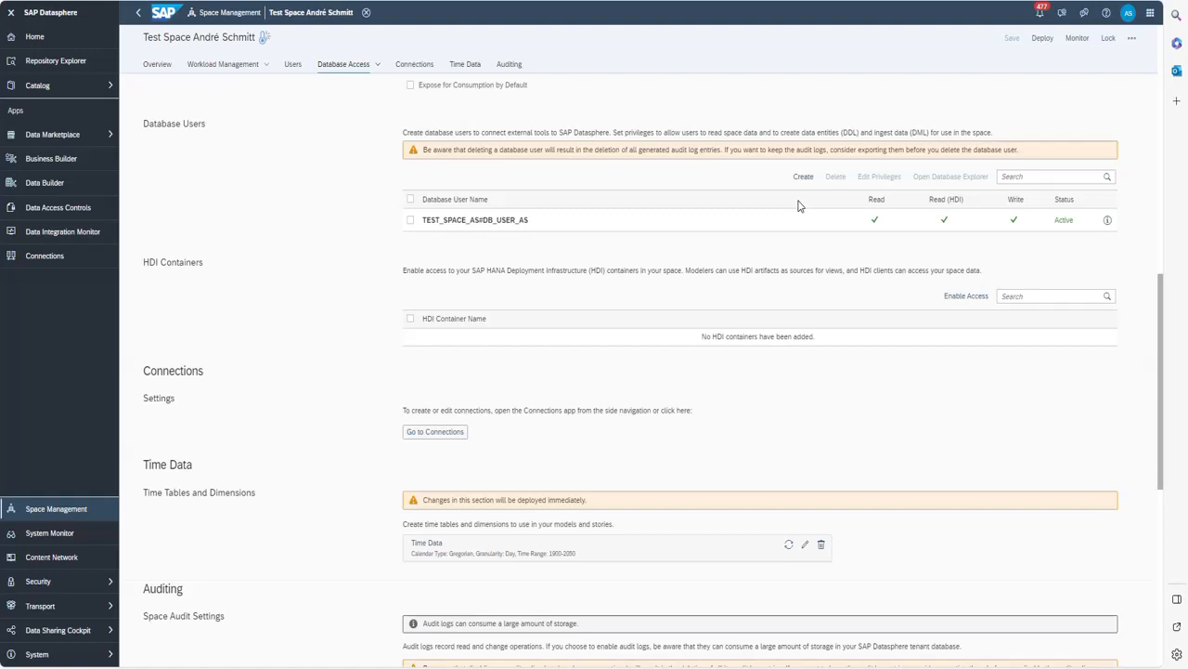
{"action": "mouse_move", "coordinate": [876, 182]}
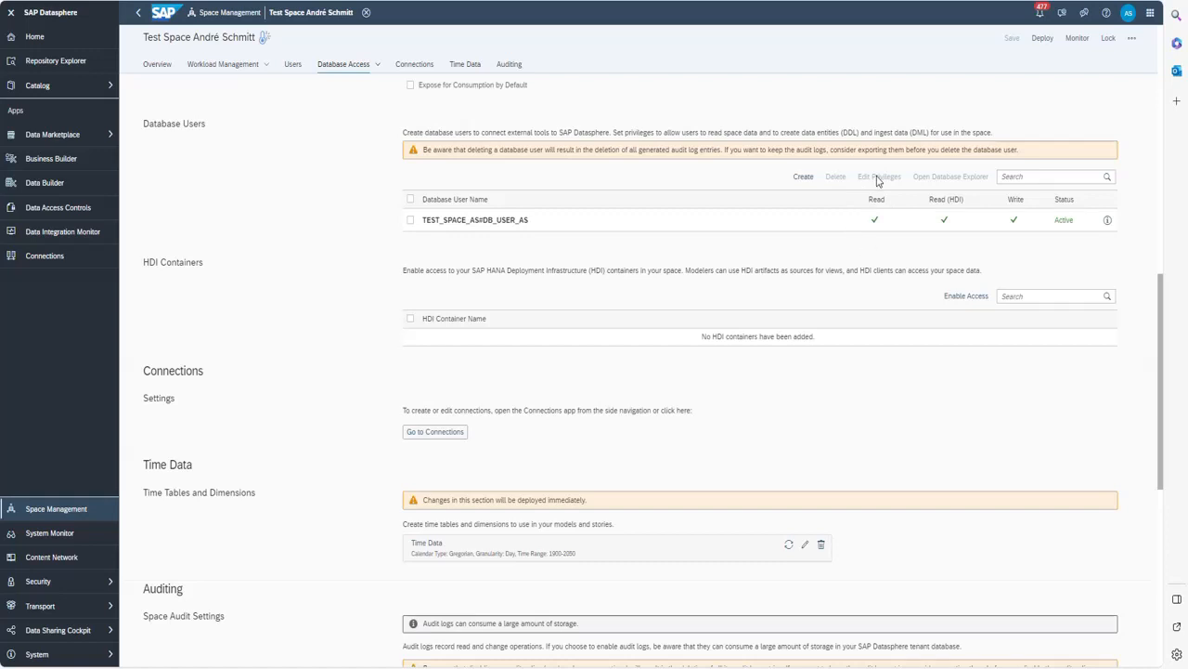
{"action": "mouse_move", "coordinate": [780, 284]}
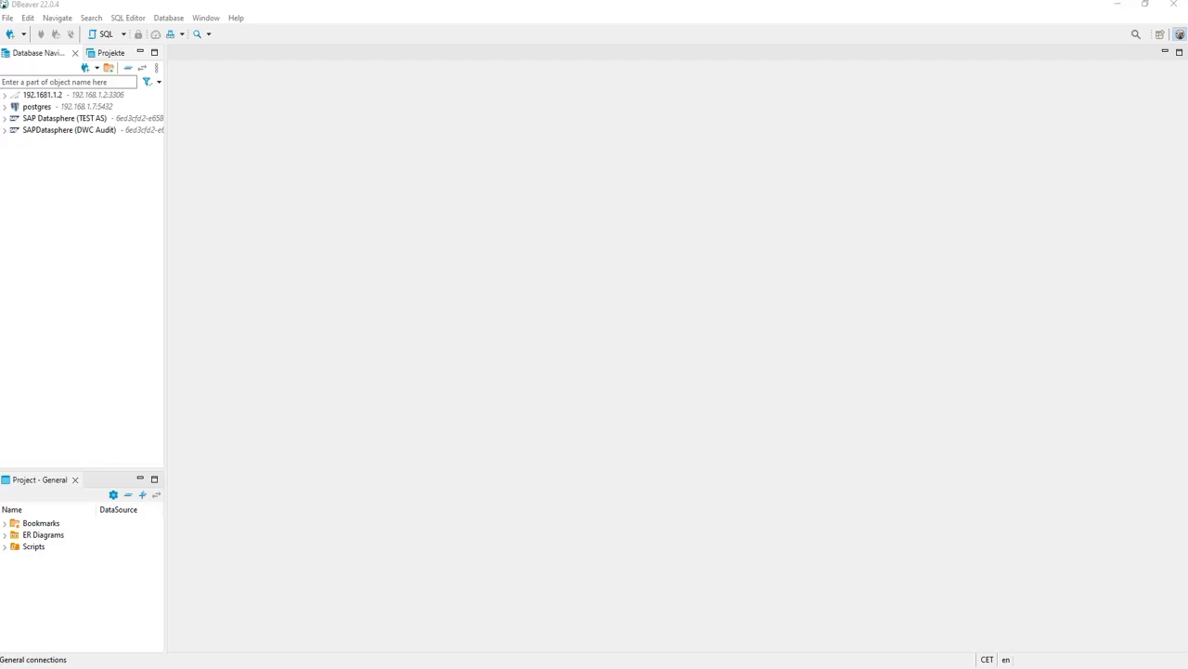
{"action": "mouse_move", "coordinate": [39, 397]}
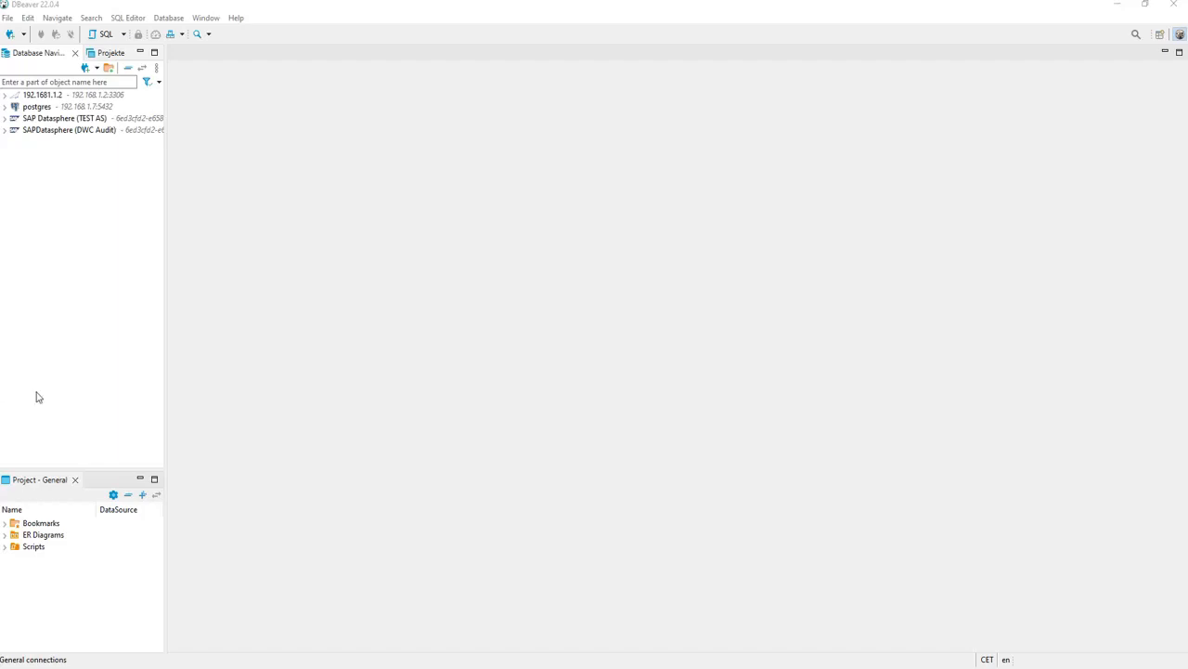
{"action": "mouse_move", "coordinate": [593, 467]}
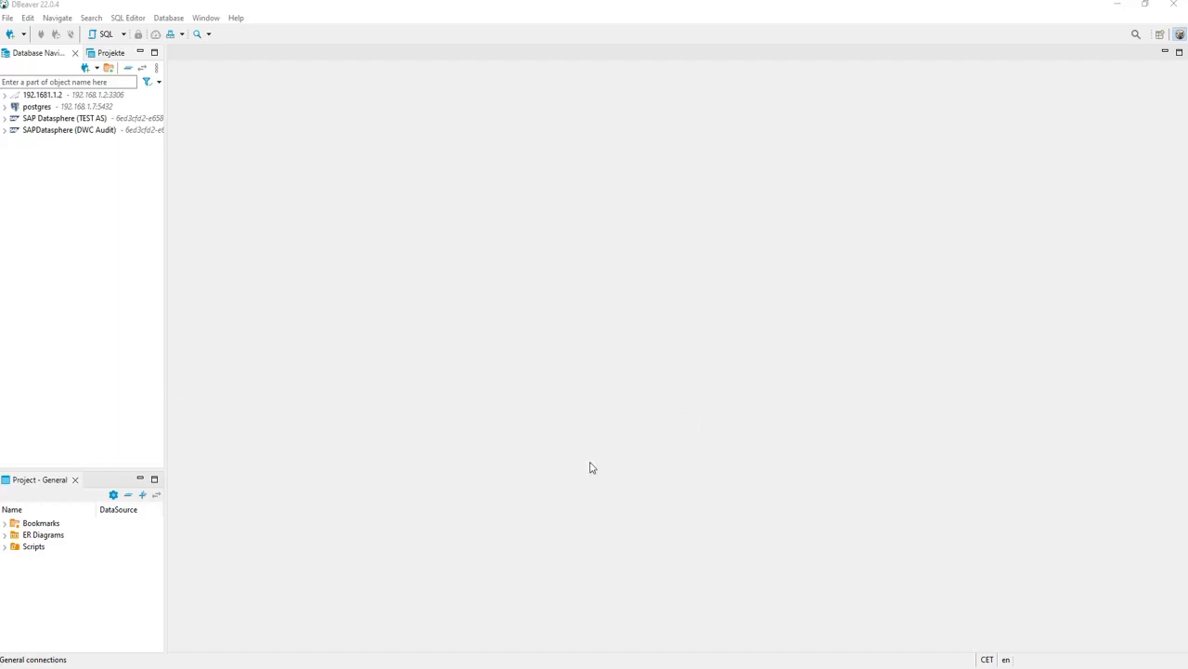
{"action": "mouse_move", "coordinate": [624, 464]}
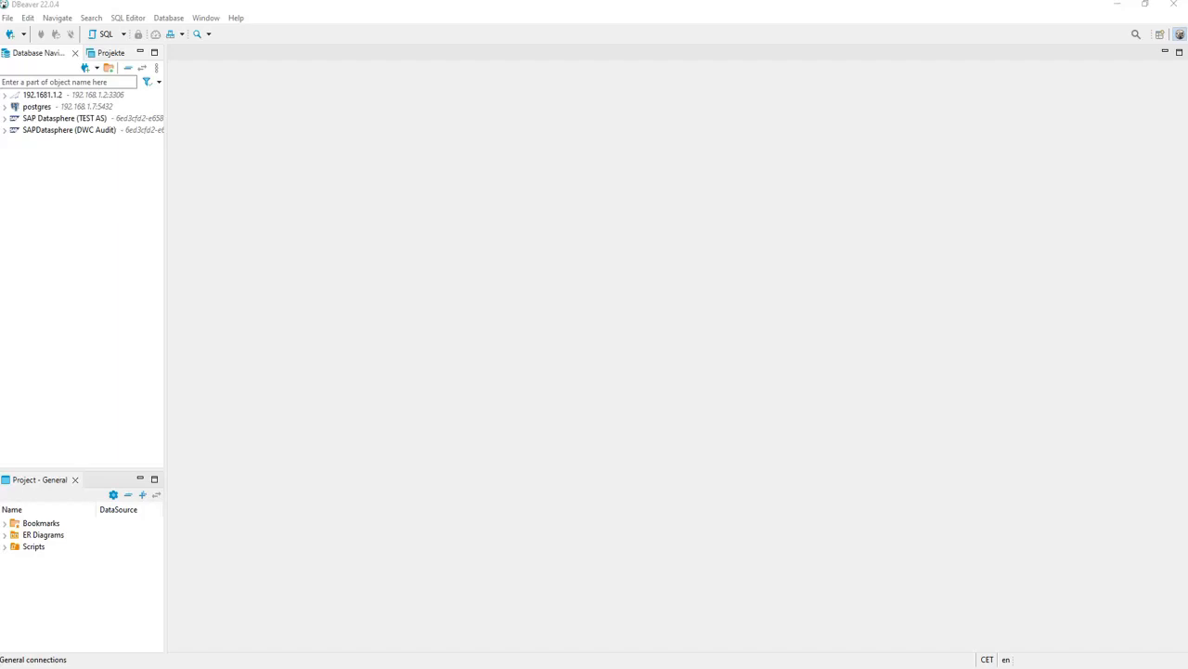
{"action": "mouse_move", "coordinate": [284, 202]}
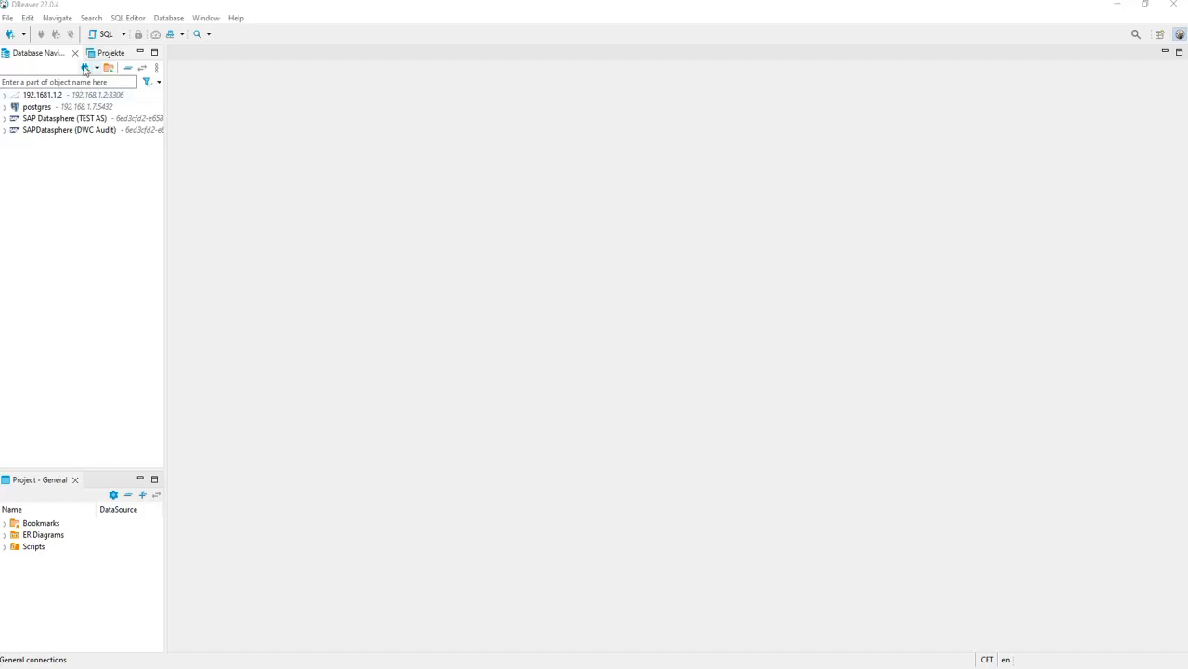
- Start a new database connection, search 'HANA' and choose SAP HANA as the driver
{"action": "left_click", "coordinate": [85, 67]}
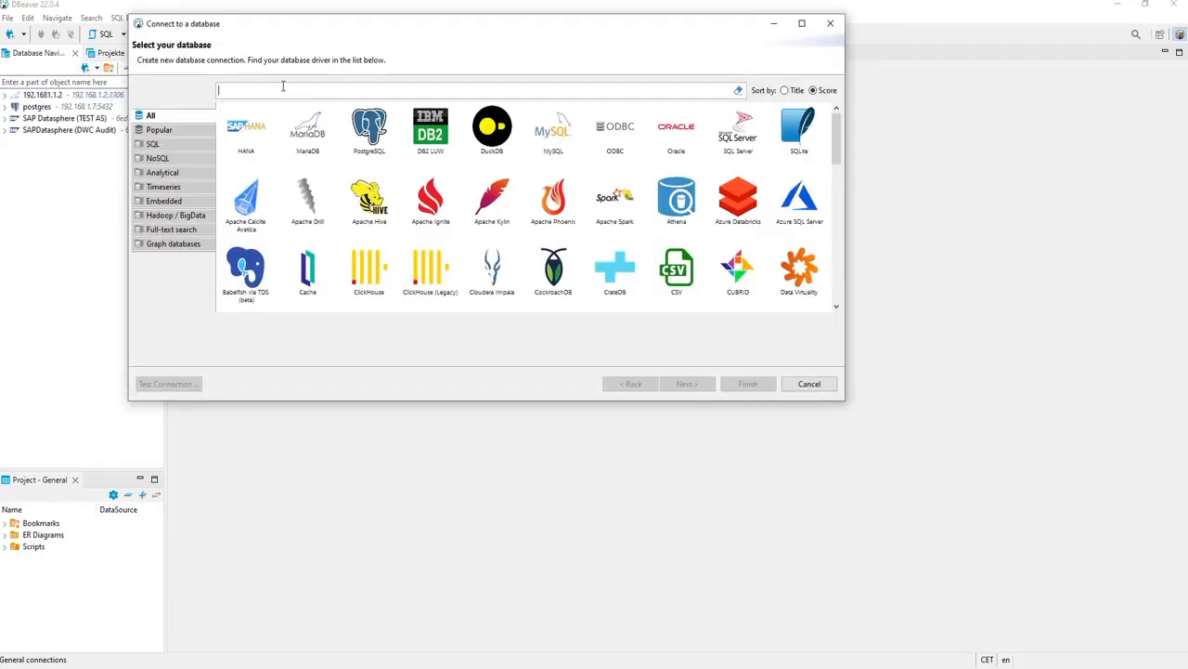
{"action": "type", "text": "HANA"}
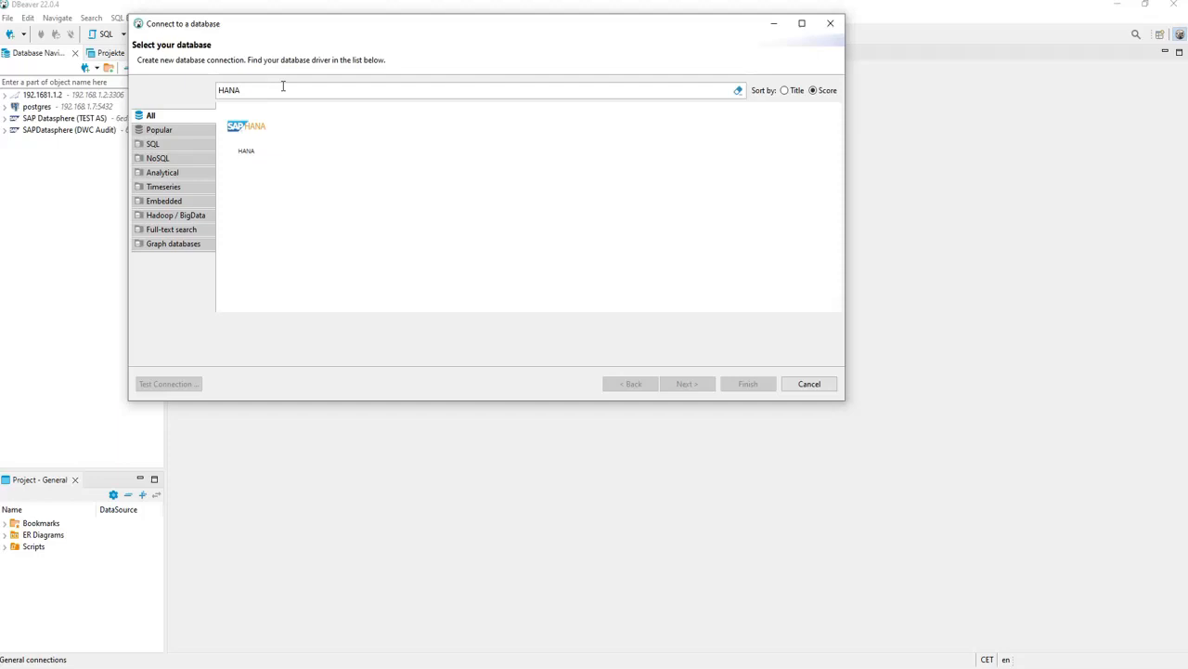
{"action": "mouse_move", "coordinate": [247, 137]}
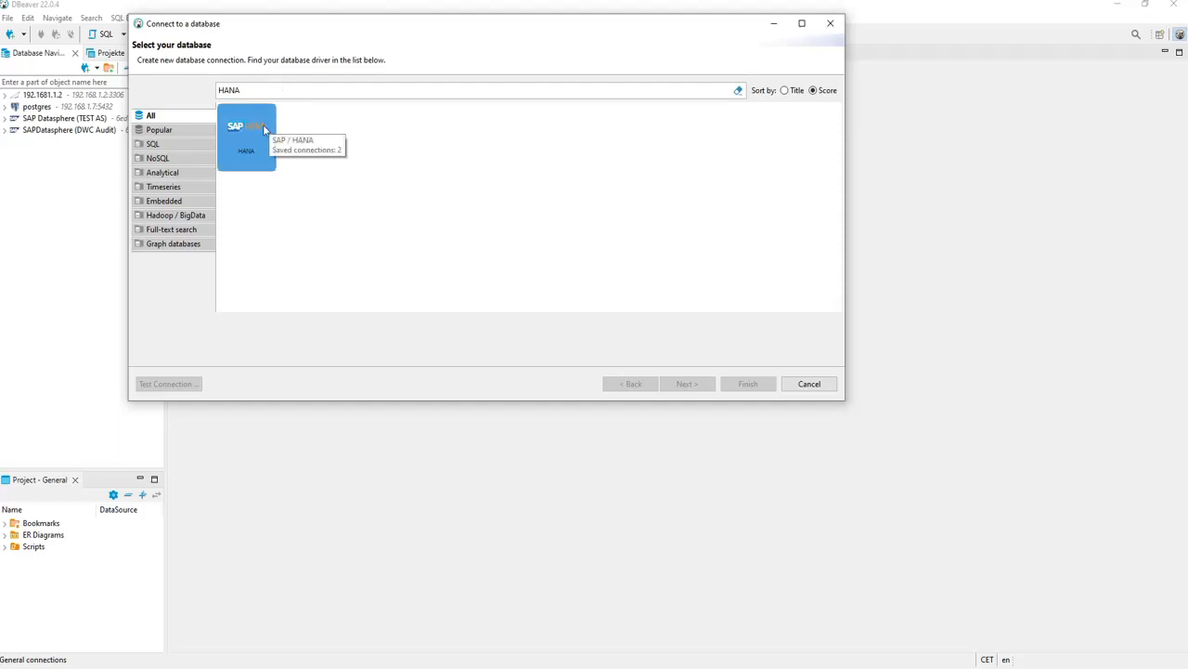
{"action": "left_click", "coordinate": [245, 126]}
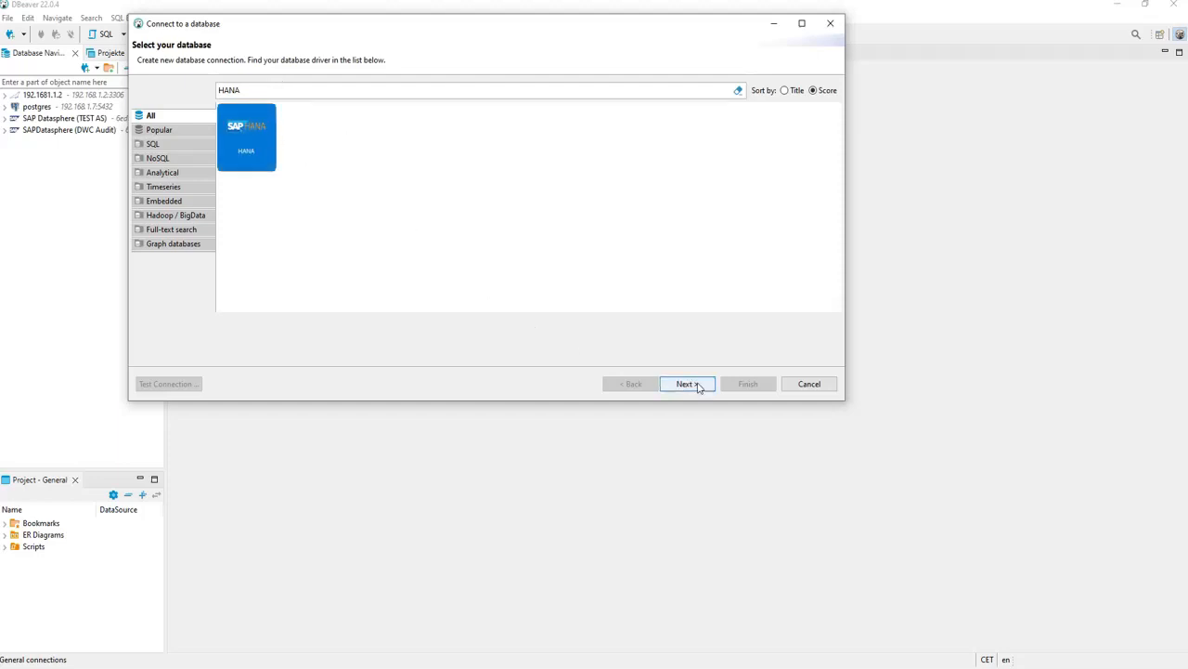
{"action": "left_click", "coordinate": [687, 382]}
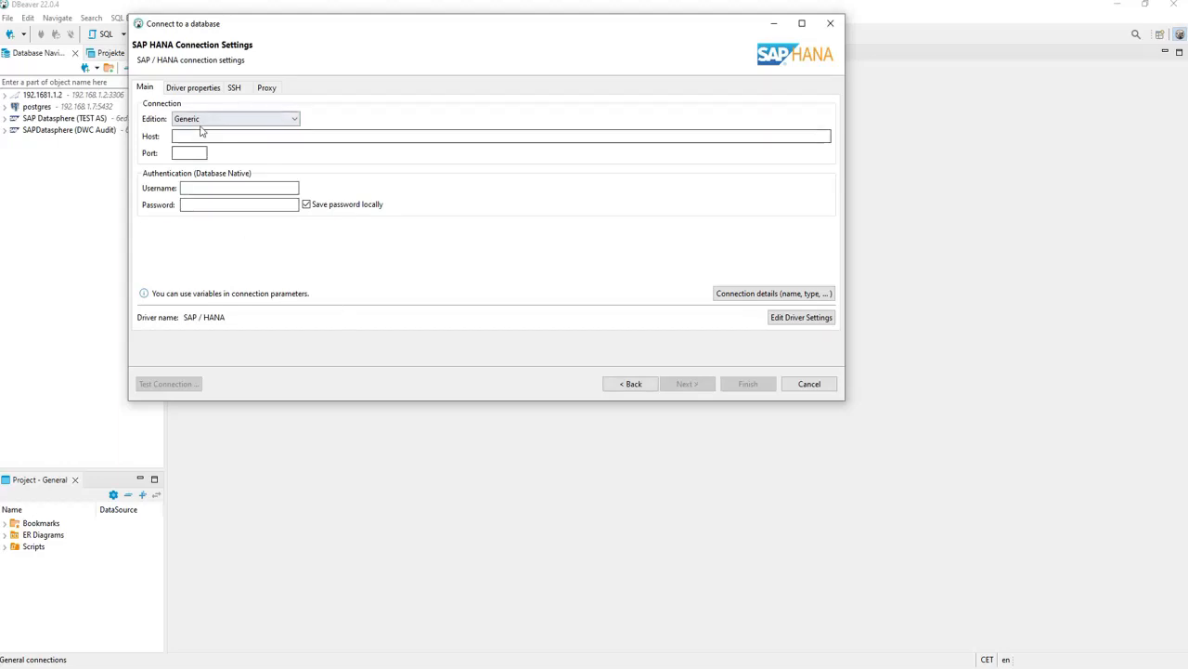
- Enter host 6ed3cfd2-e658-410e-b017-df47ba84ec96.hana.prod-eu10.hanacloud.ondemand.com and port 443
{"action": "left_click", "coordinate": [501, 136]}
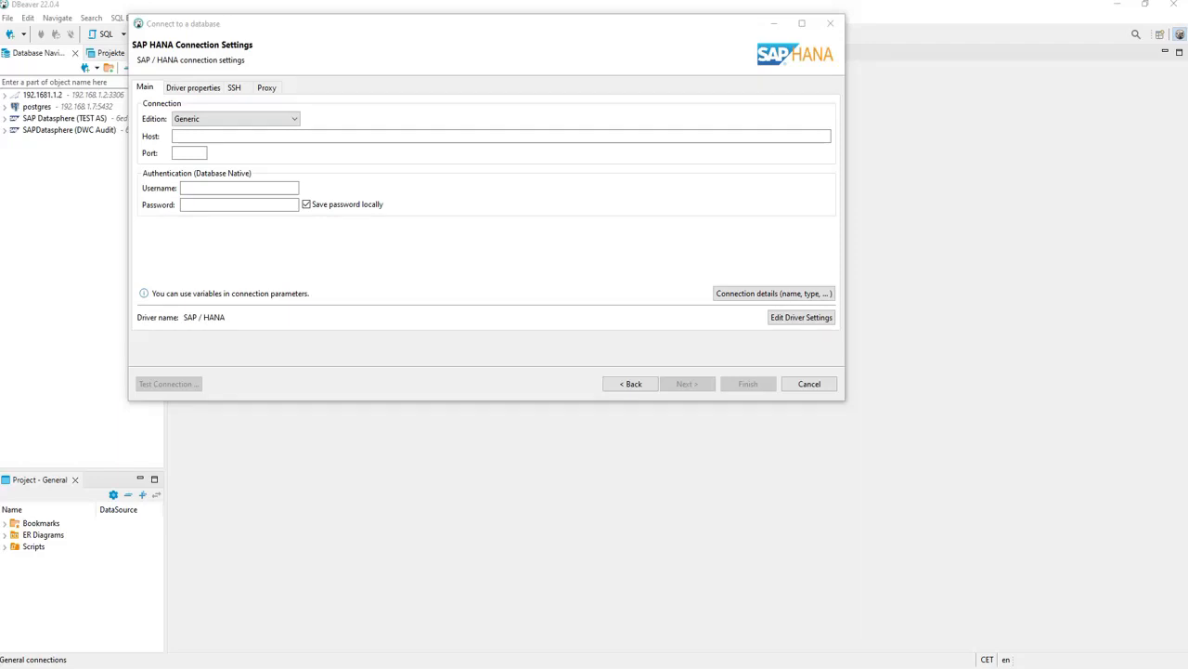
{"action": "left_click", "coordinate": [501, 136]}
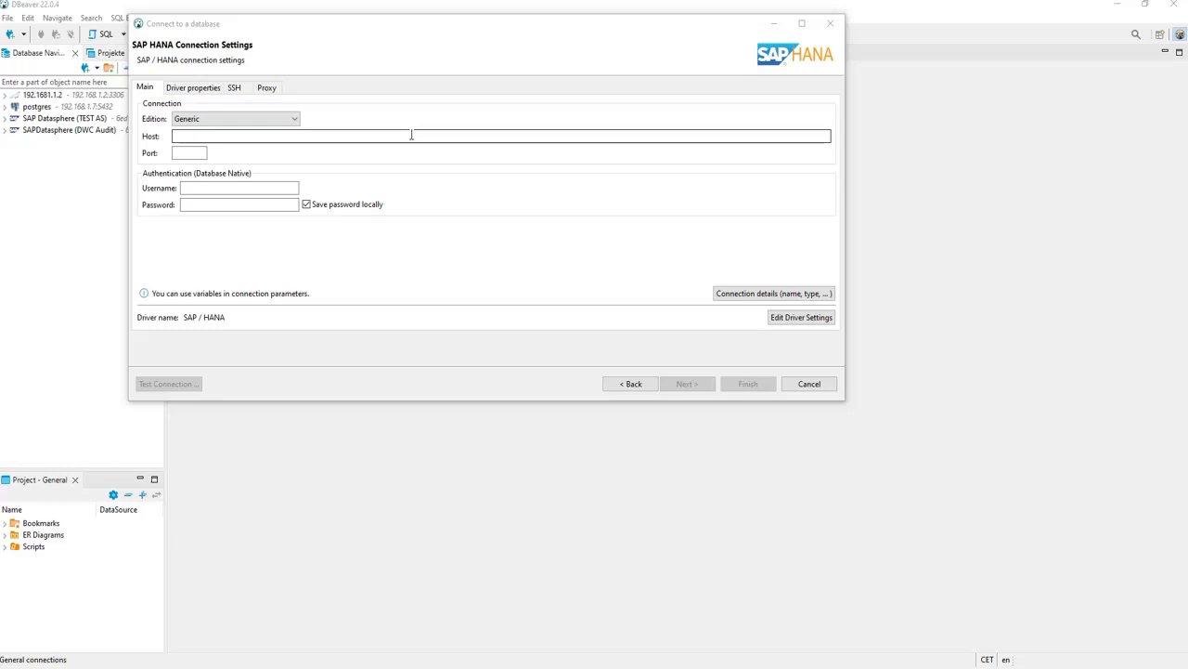
{"action": "type", "text": "6ed3cfd2-e658-410e-b017-df47ba84ec96.hana.prod-eu10.hanacloud.ondemand.com"}
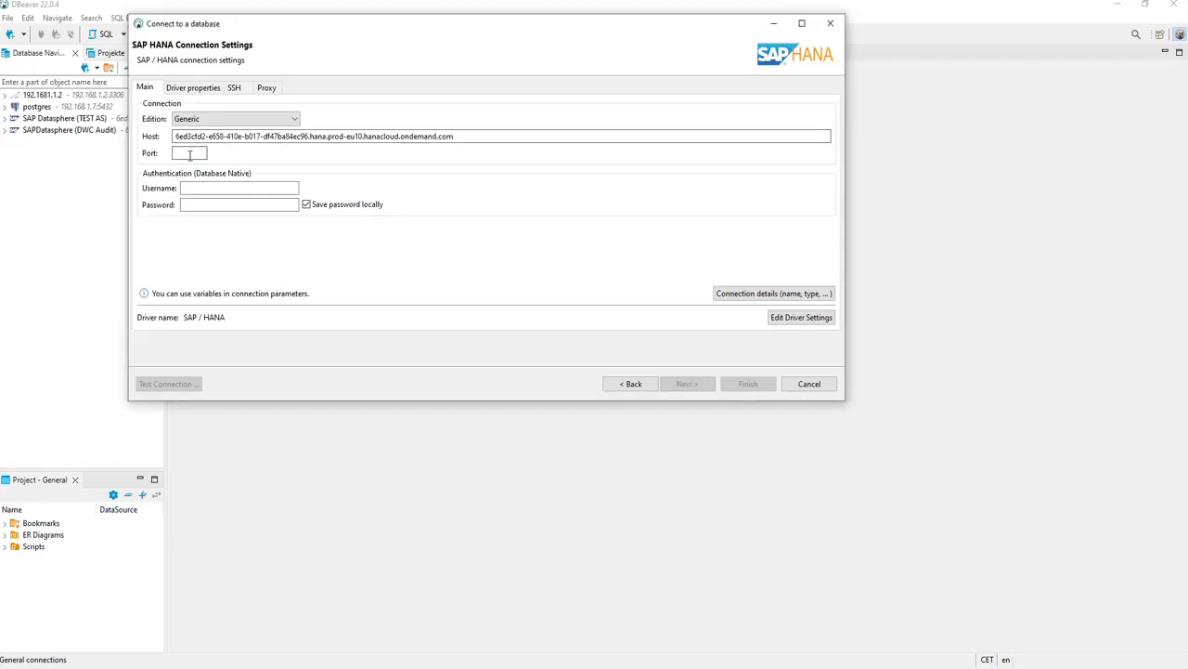
{"action": "type", "text": "443"}
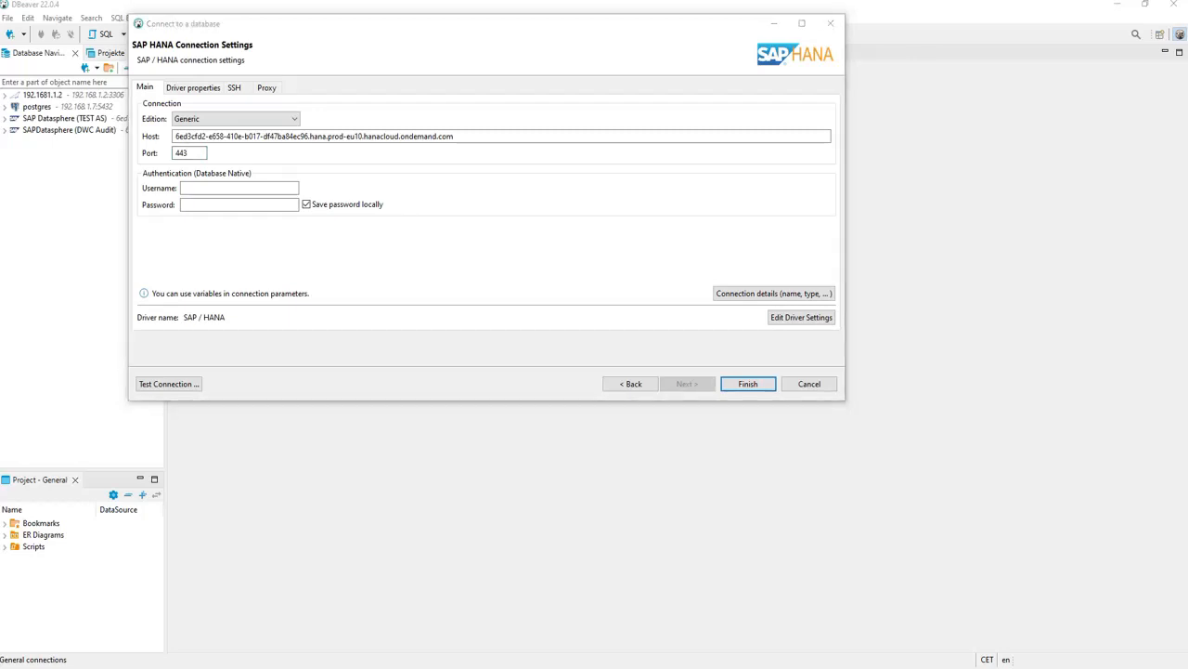
- Enter username TEST_SPACE_AS#DB_USER_AS with its password and finish creating the connection
{"action": "left_click", "coordinate": [240, 188]}
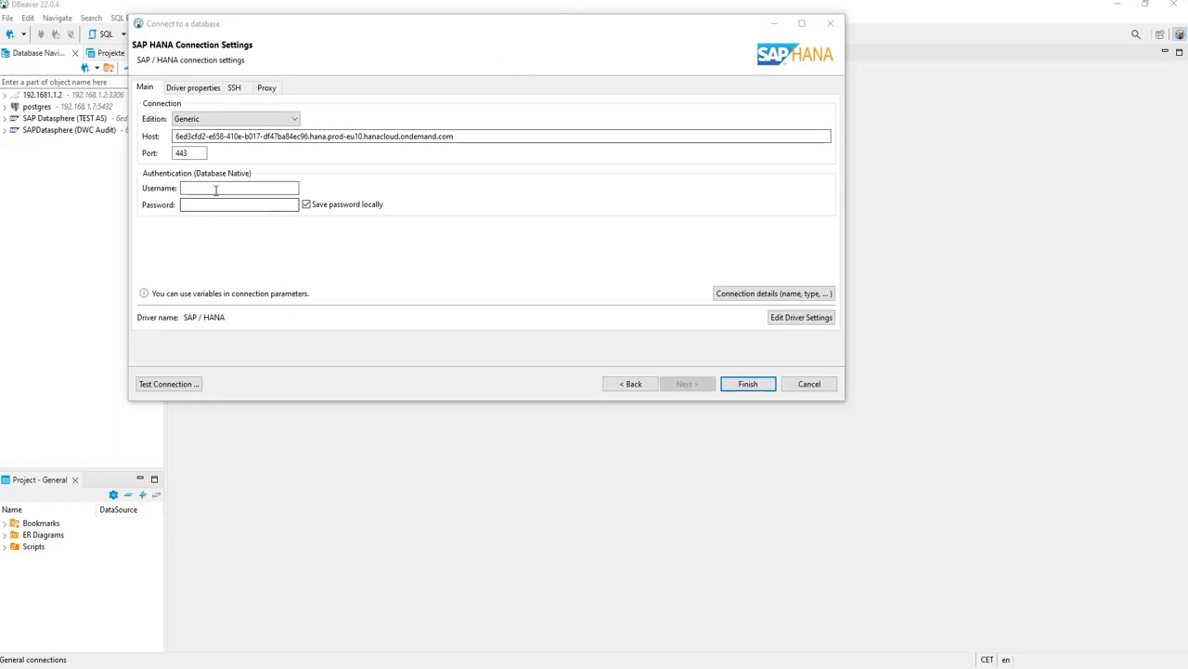
{"action": "type", "text": "TEST_SPACE_AS#DB_USER_AS"}
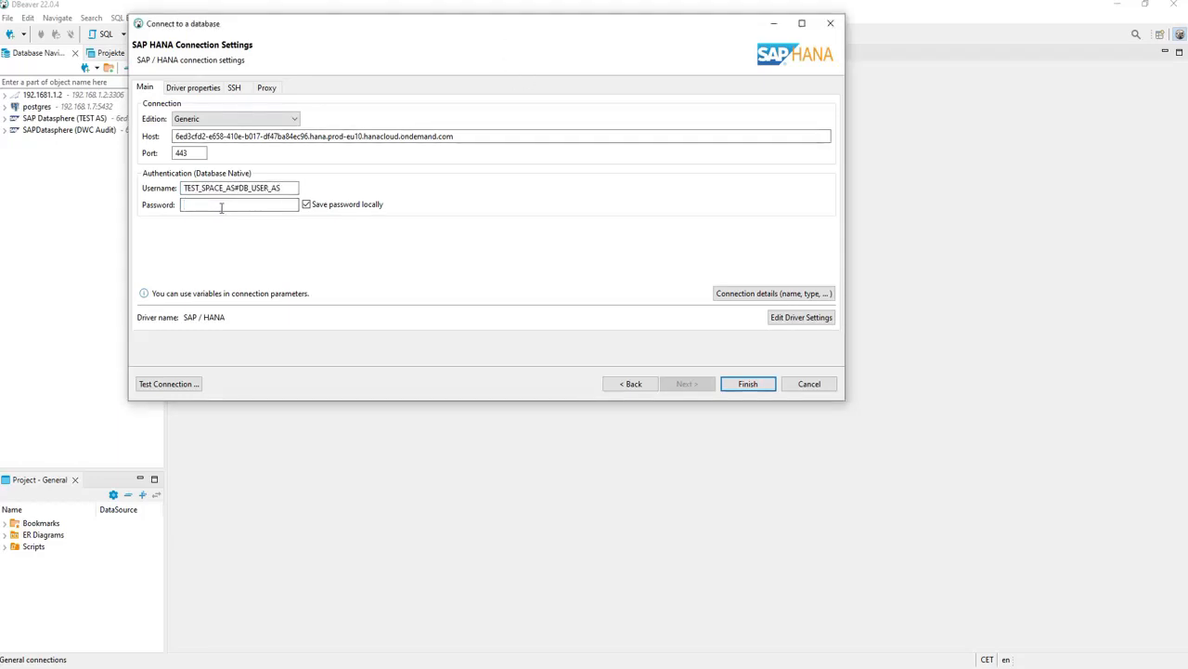
{"action": "left_click", "coordinate": [237, 204]}
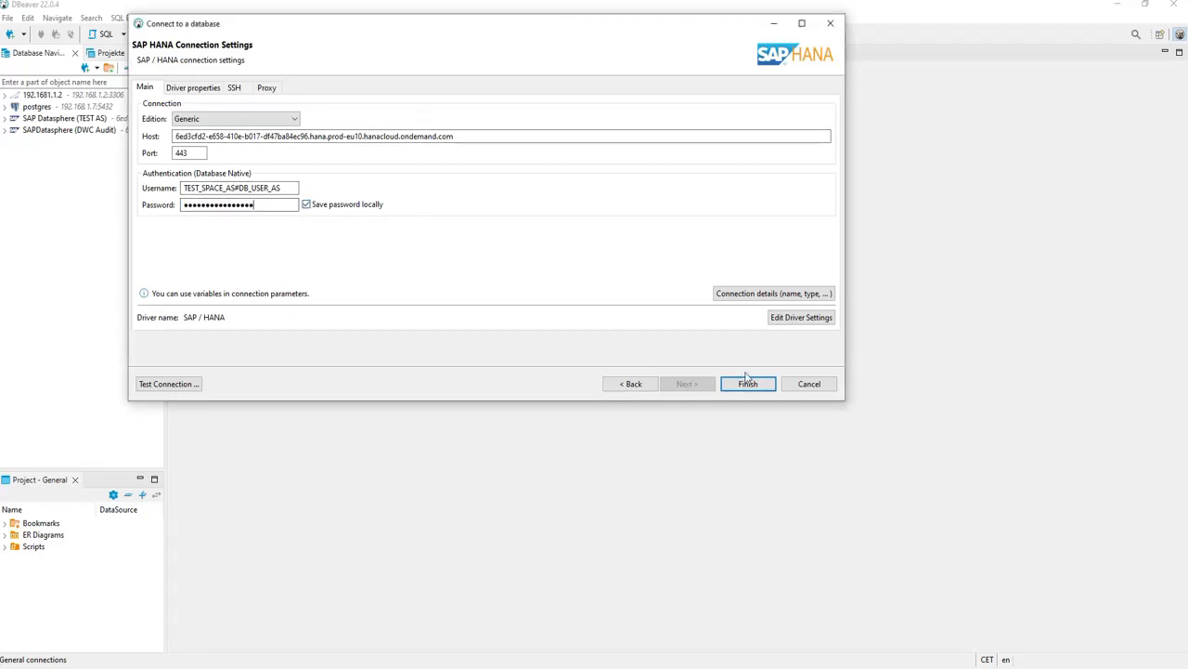
{"action": "left_click", "coordinate": [747, 383]}
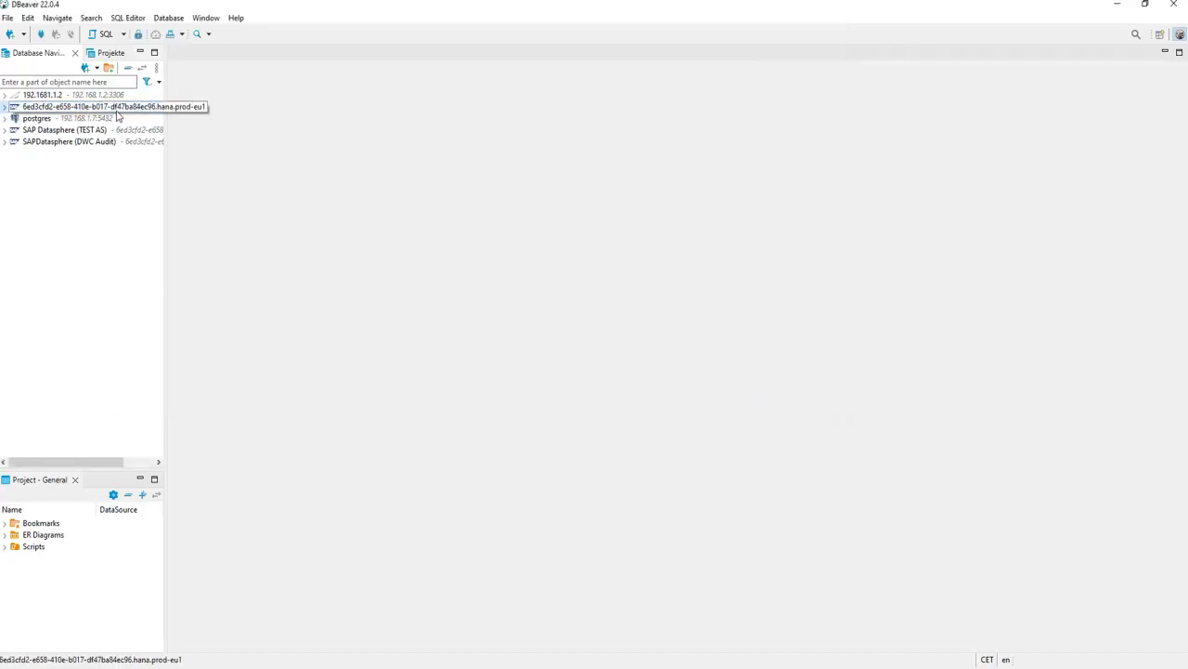
- Expand the new HANA connection through Schemas to the database user schema's Tables list
{"action": "left_click", "coordinate": [93, 106]}
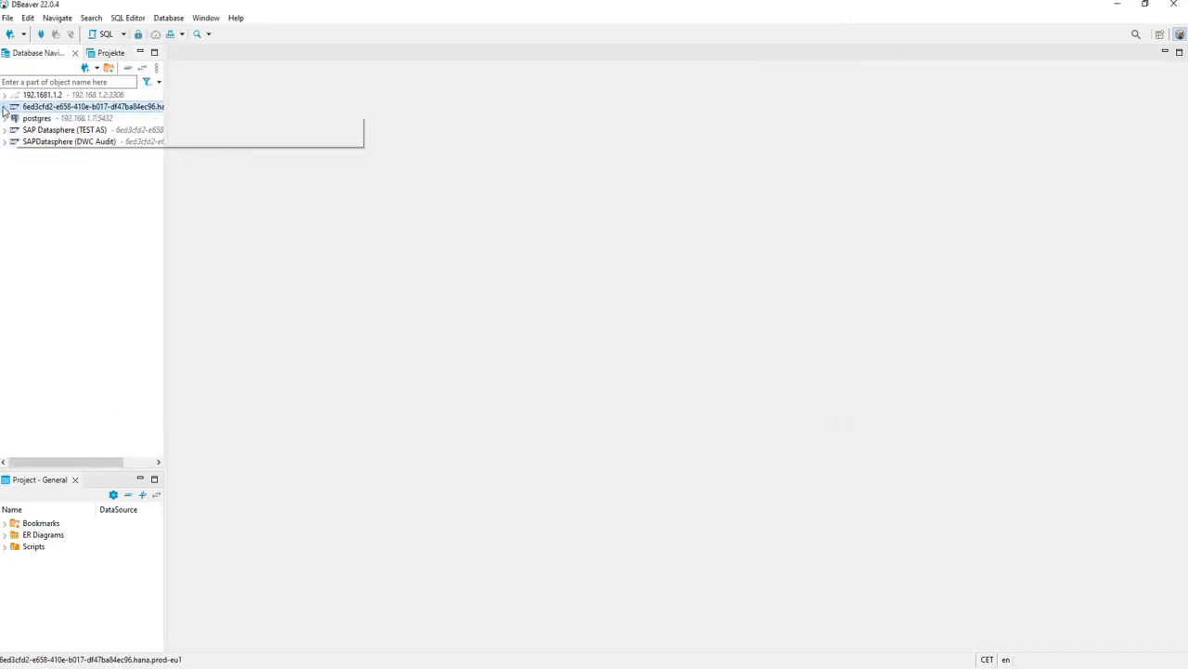
{"action": "left_click", "coordinate": [5, 105]}
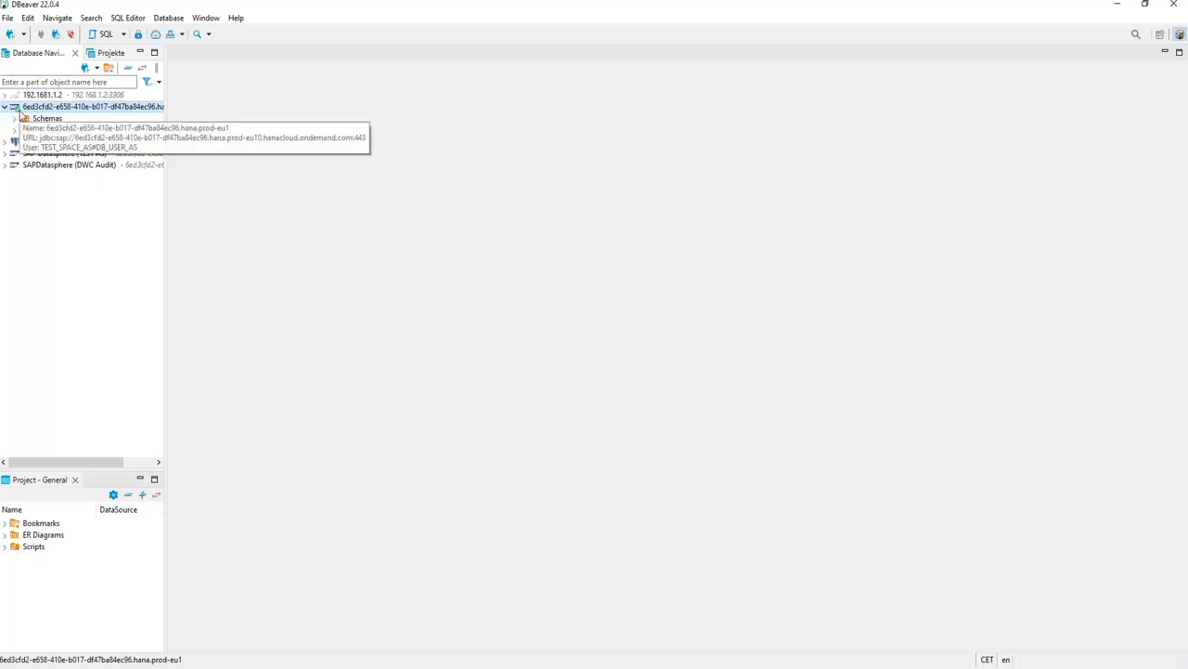
{"action": "left_click", "coordinate": [22, 119]}
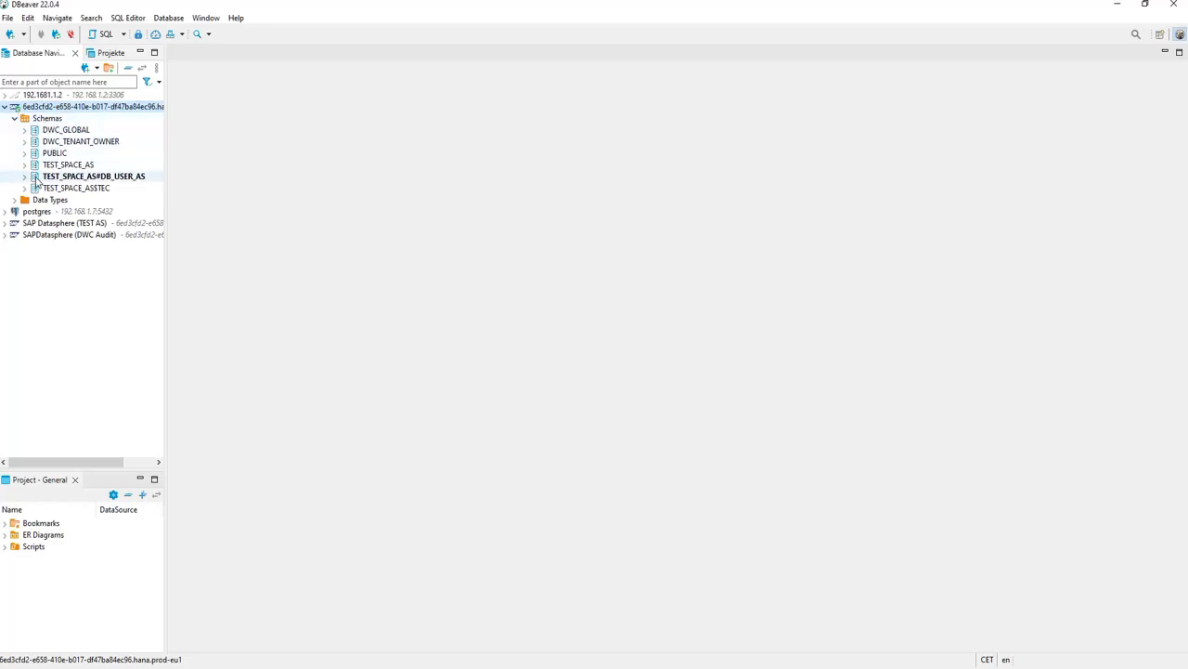
{"action": "left_click", "coordinate": [24, 177]}
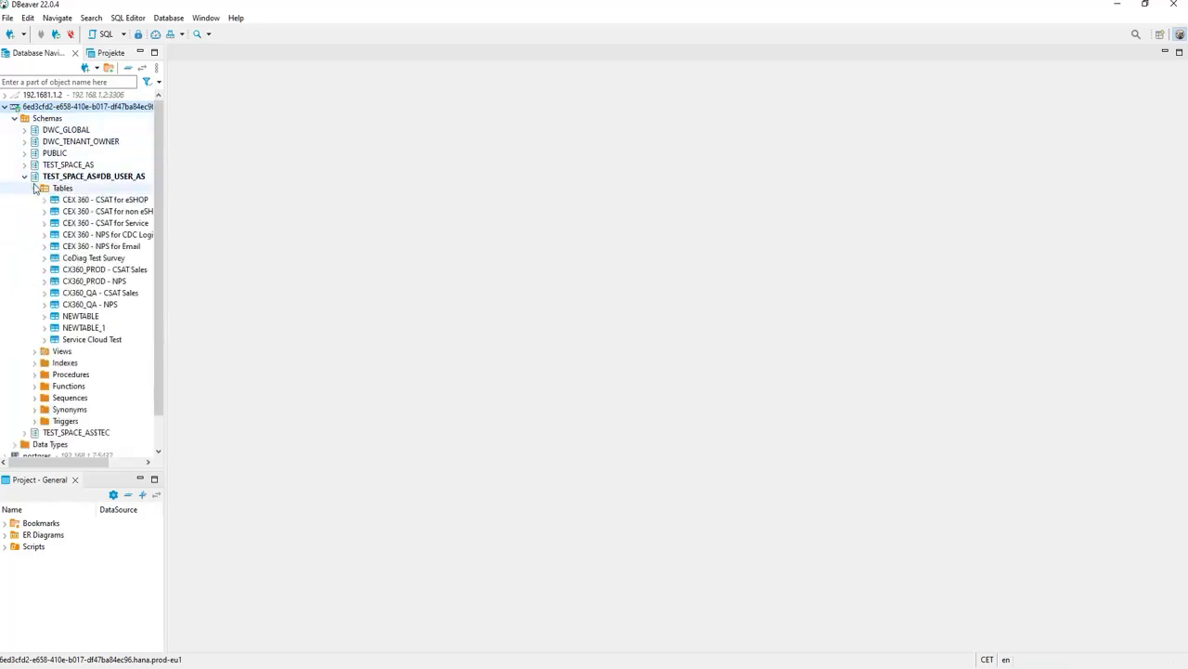
{"action": "left_click", "coordinate": [34, 188]}
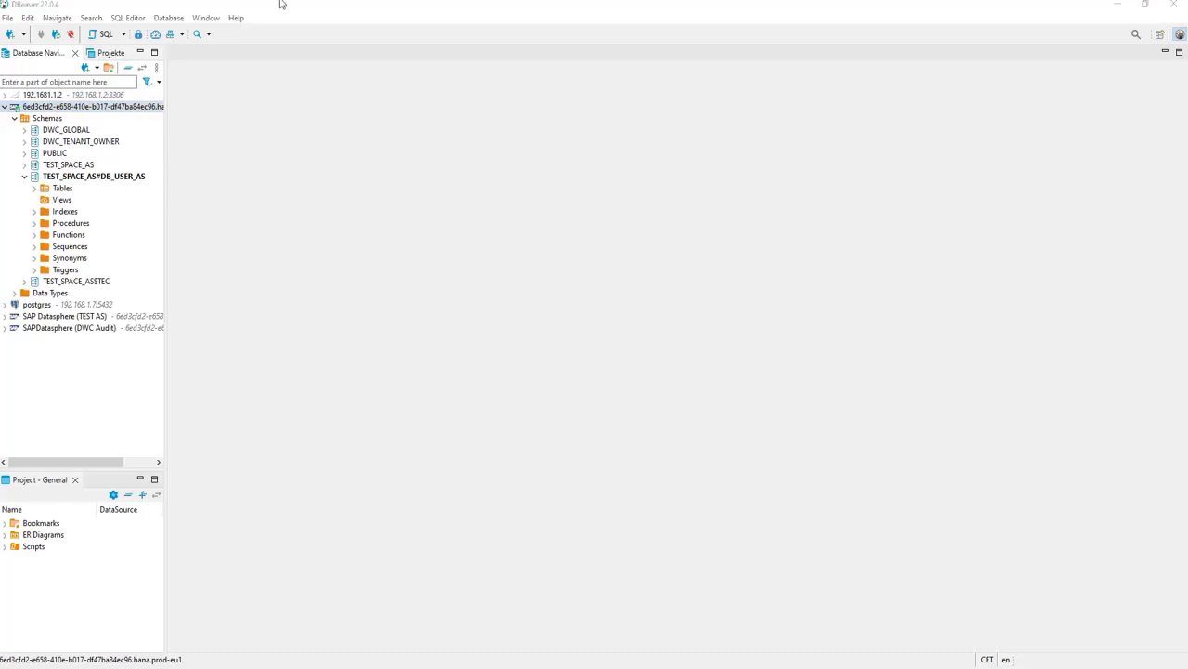
{"action": "left_click", "coordinate": [33, 188]}
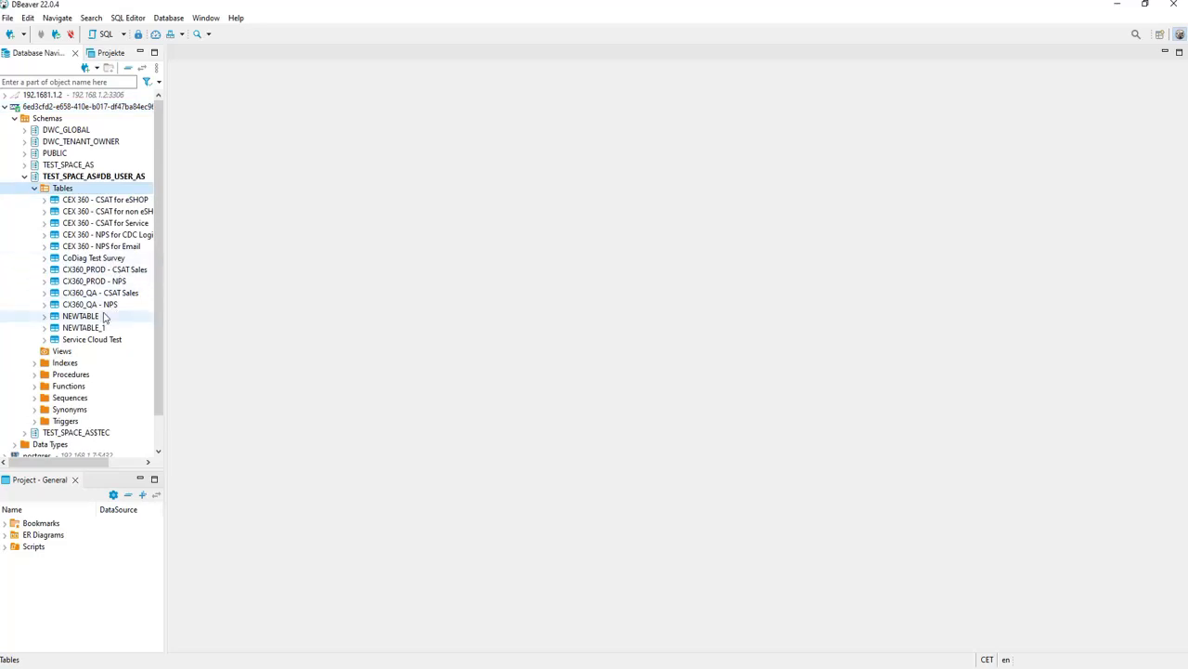
- Show the Service Cloud Test table's 21 rows of survey response data
{"action": "double_click", "coordinate": [91, 338]}
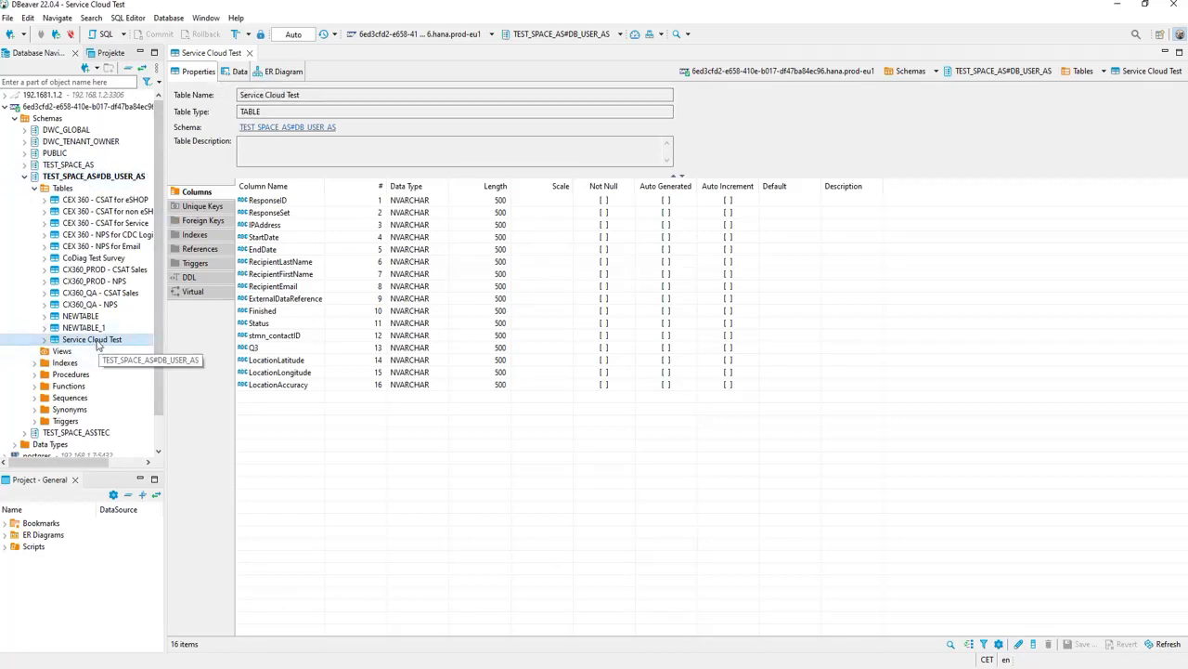
{"action": "mouse_move", "coordinate": [239, 71]}
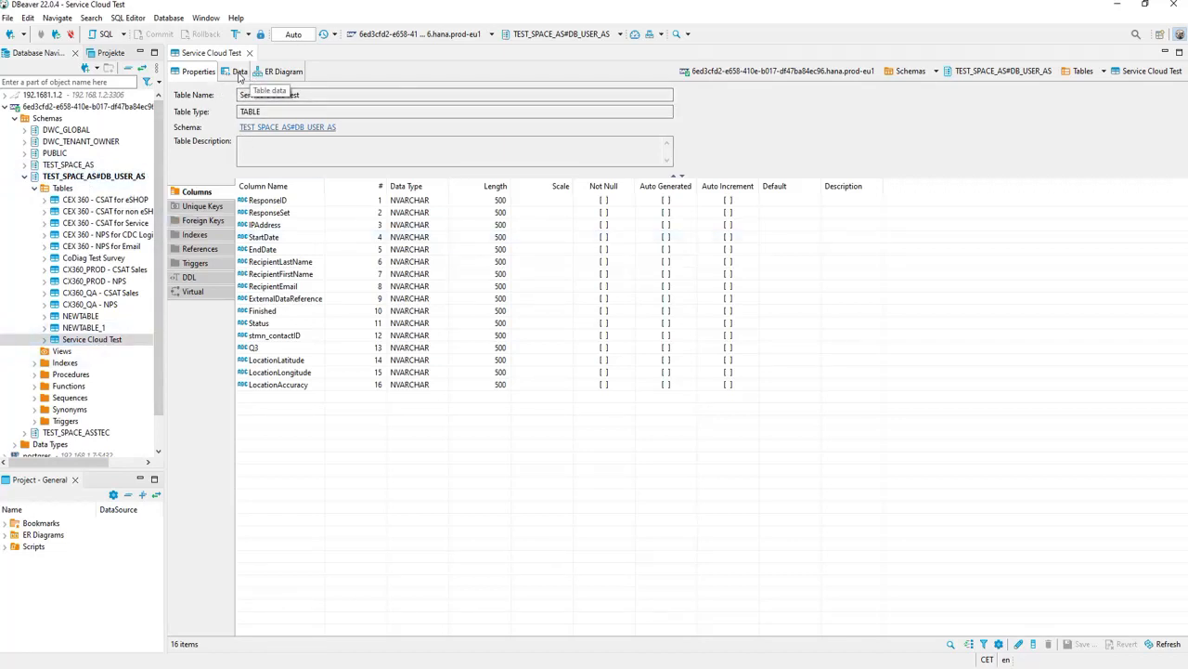
{"action": "left_click", "coordinate": [240, 70]}
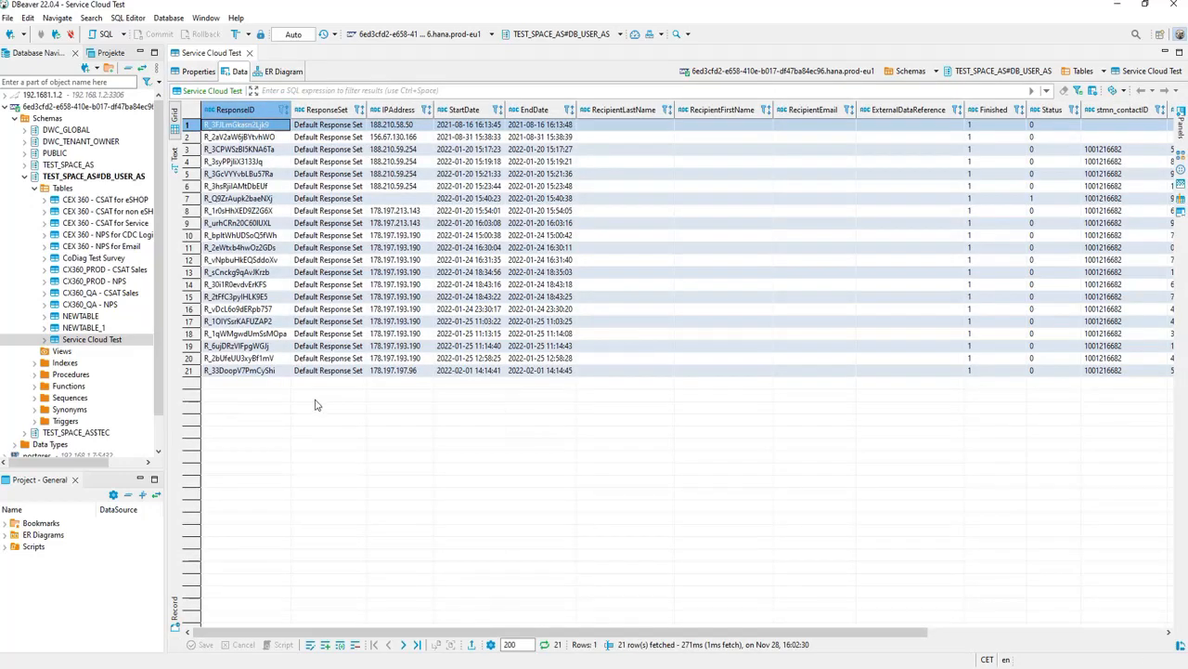
{"action": "mouse_move", "coordinate": [265, 138]}
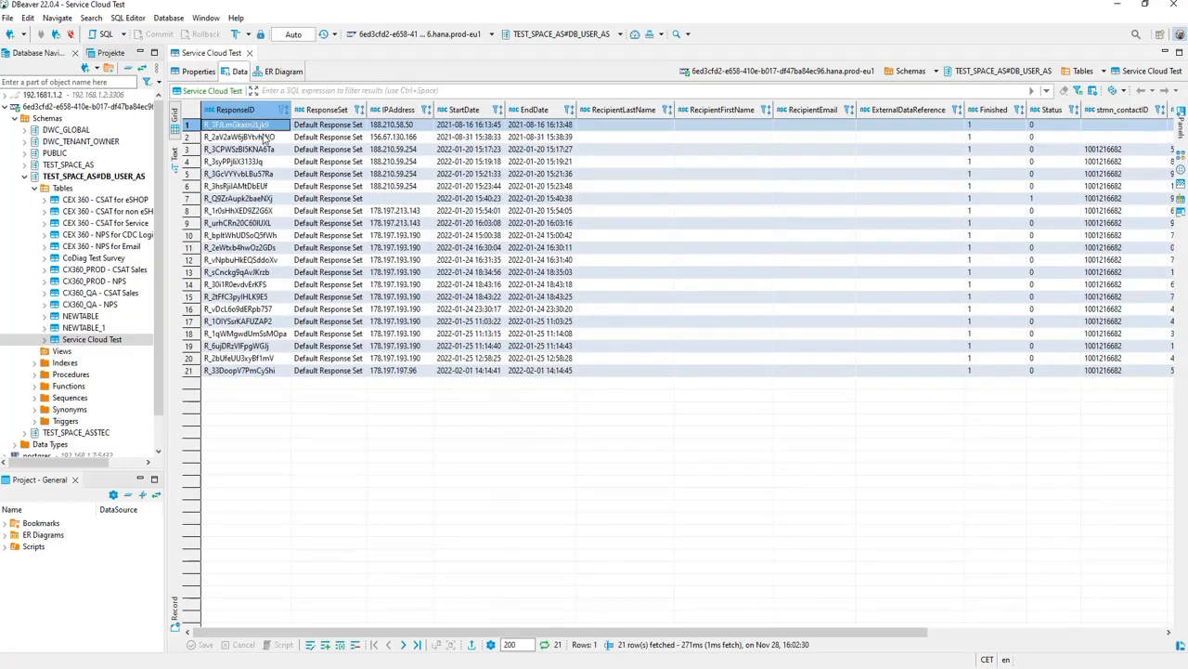
- Bring up context actions for the Service Cloud Test table and then the database user schema
{"action": "right_click", "coordinate": [91, 338]}
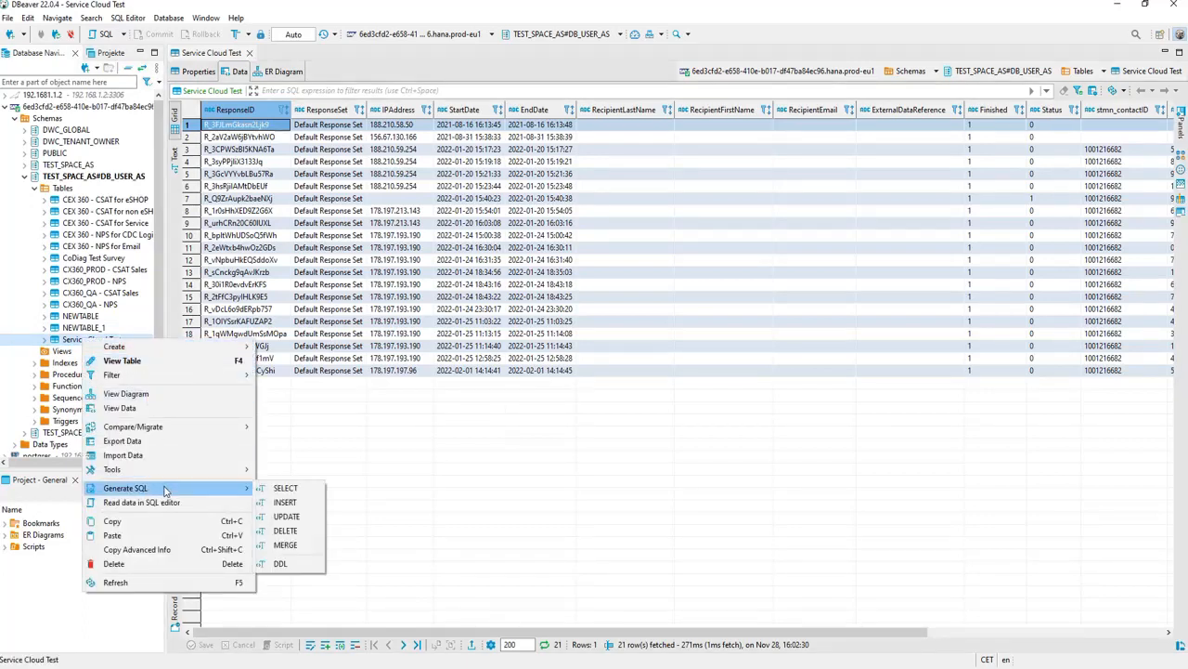
{"action": "left_click", "coordinate": [286, 487]}
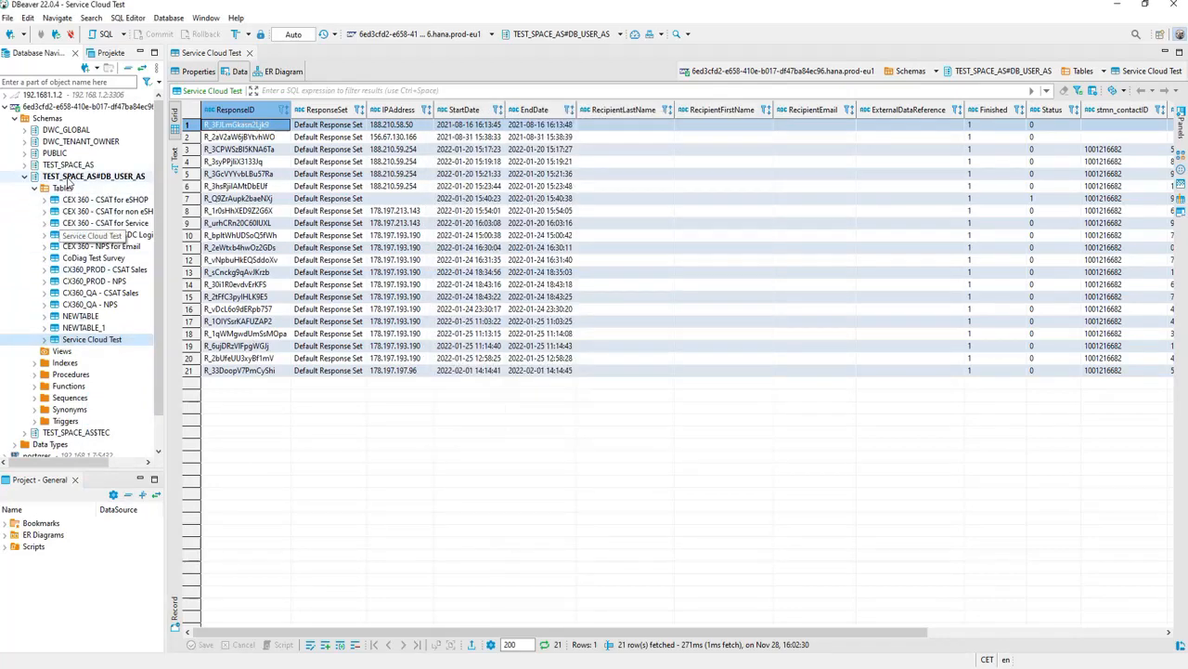
{"action": "right_click", "coordinate": [93, 176]}
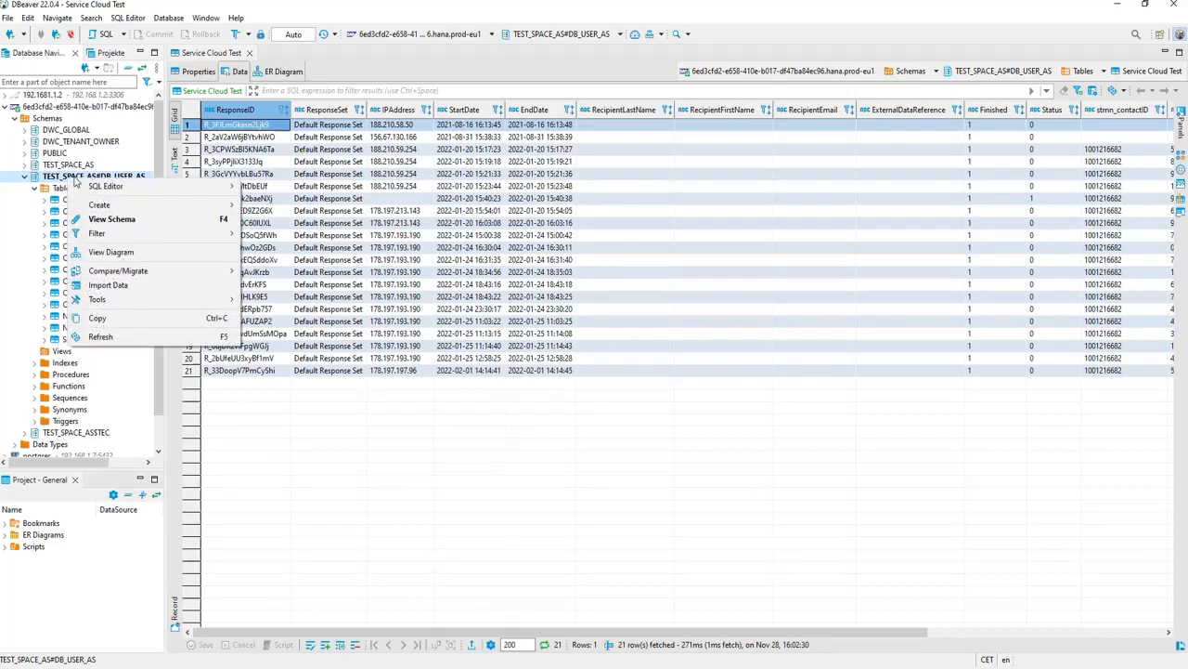
{"action": "mouse_move", "coordinate": [104, 186]}
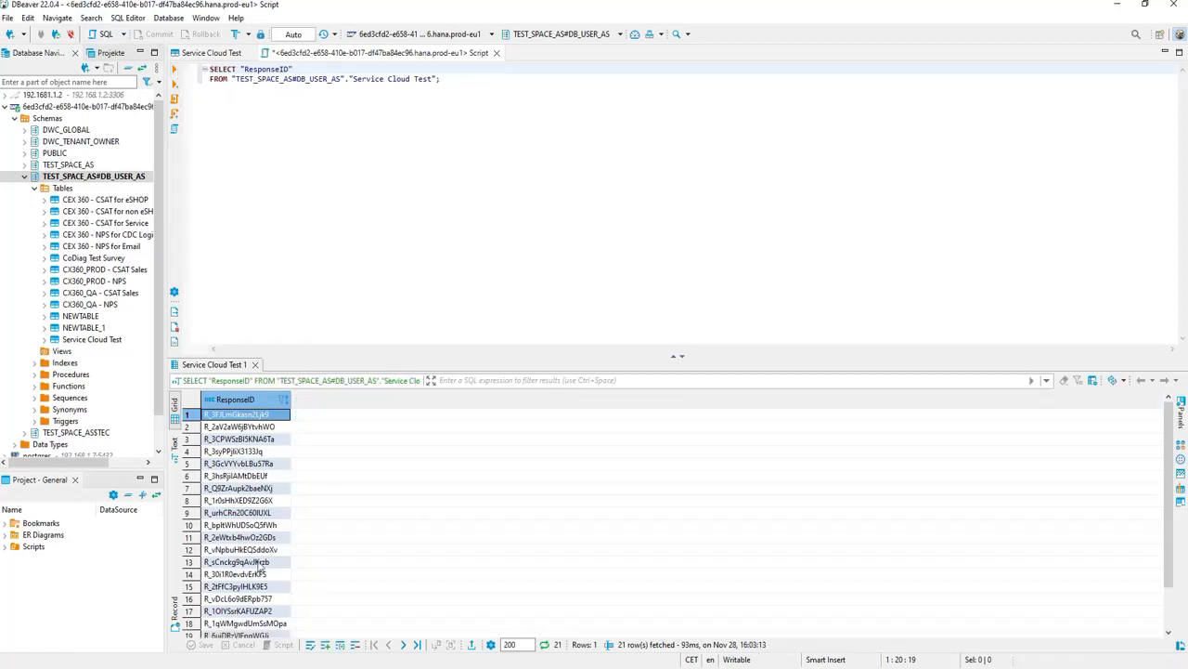
{"action": "mouse_move", "coordinate": [213, 381]}
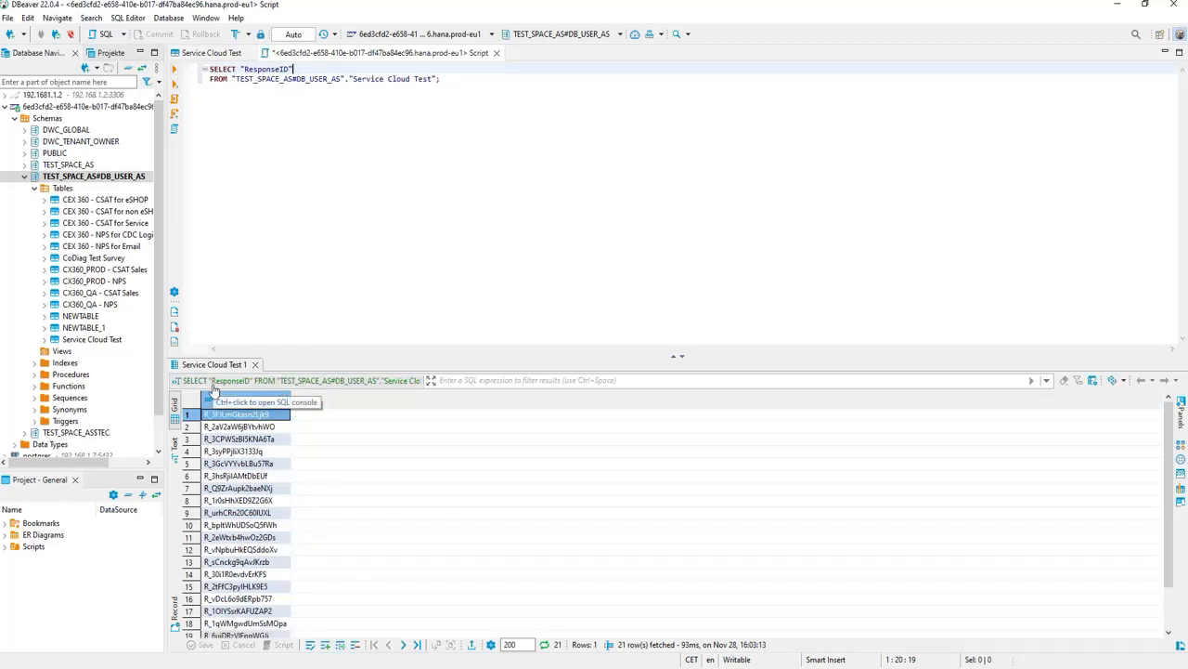